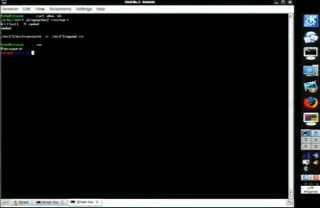
# Print the system account file with cat /etc/passwd in the root shell
pyautogui.write('cat /etc/passwd')
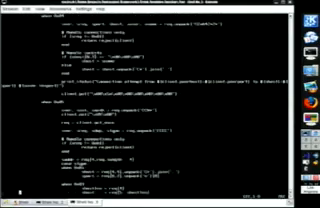
# Scroll down through the attack script's source code
pyautogui.scroll(-3)
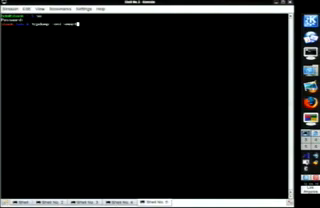
# Run the tcpdump command to start capturing packets on the network interface
pyautogui.press('Return')
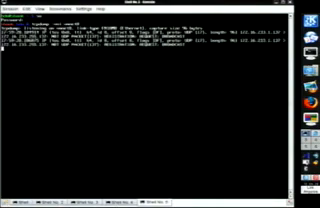